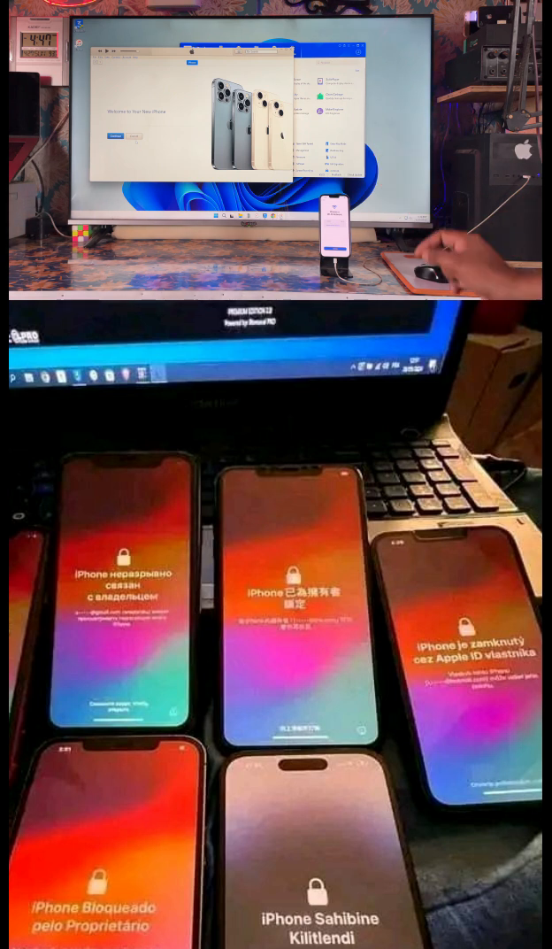
mouse_move(447, 270)
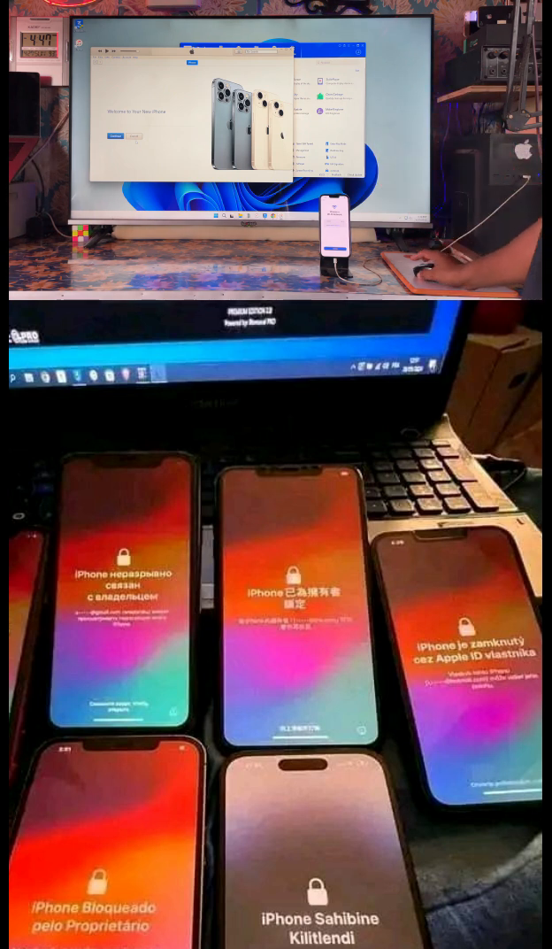